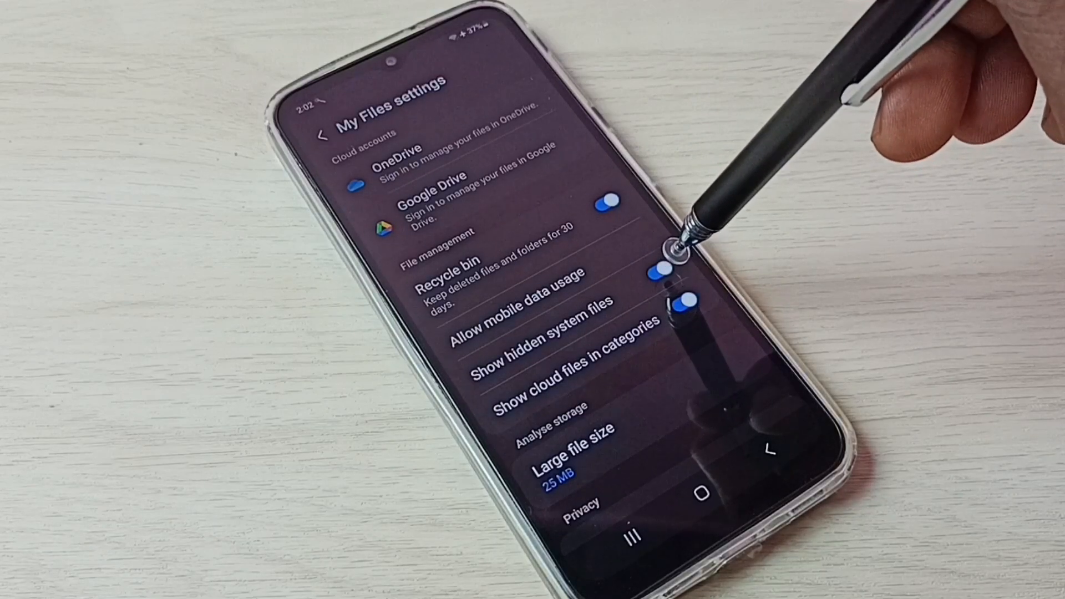
Step: Switch off 'Show hidden system files' in My Files settings to hide hidden files
left_click(672, 273)
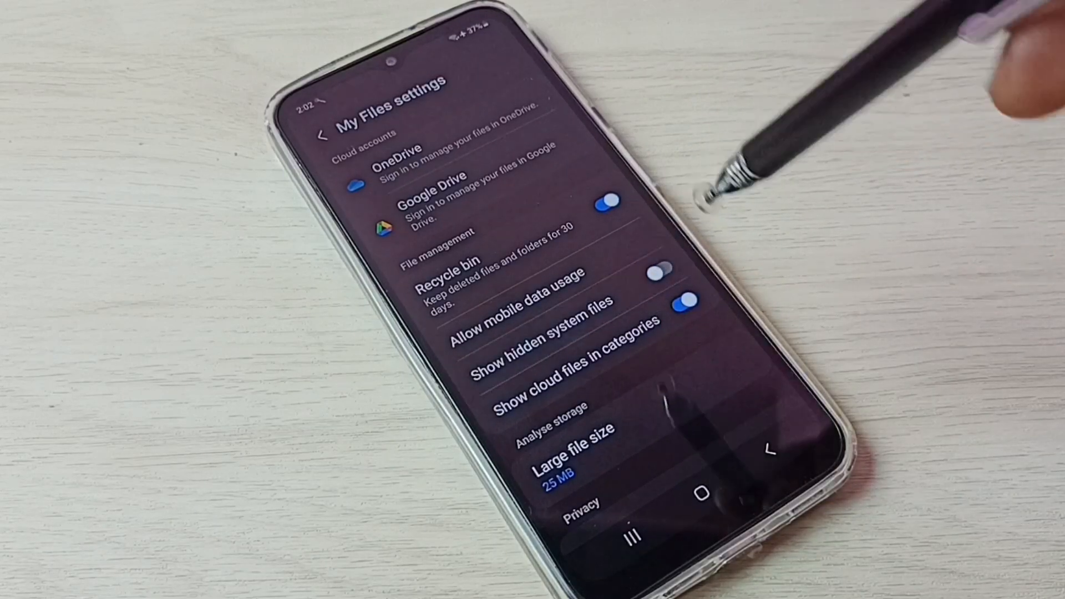